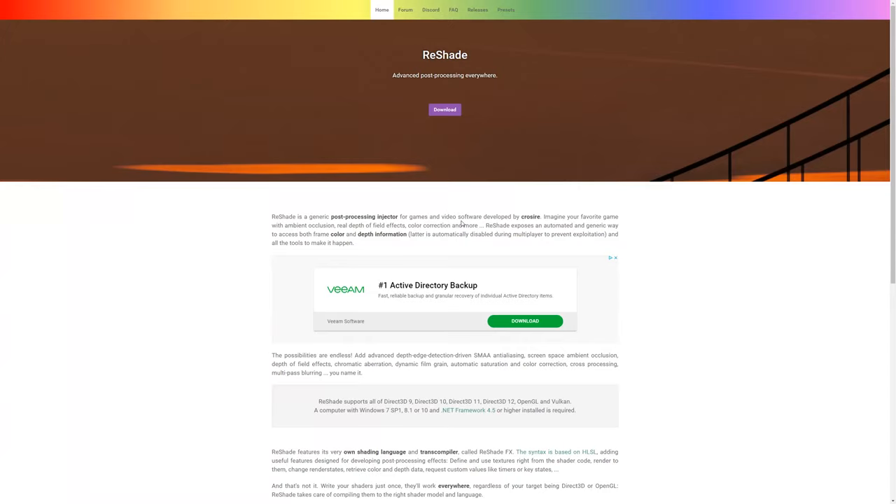
mouse_move(429, 84)
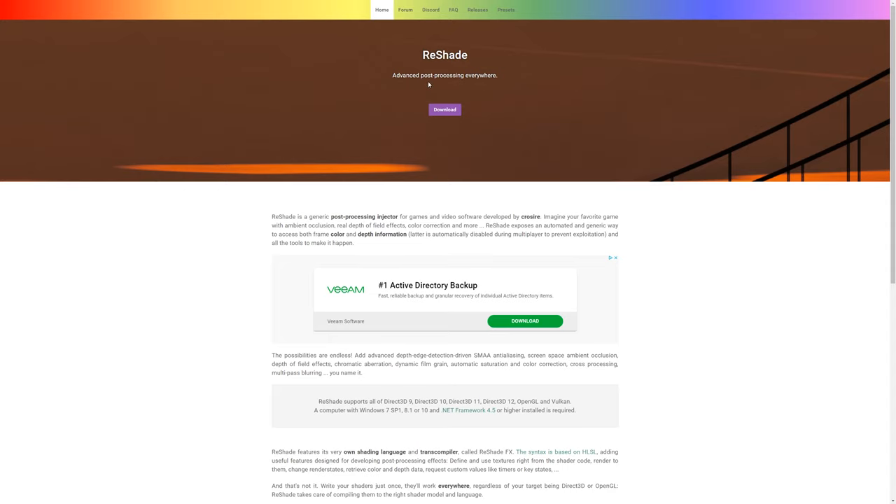
mouse_move(451, 112)
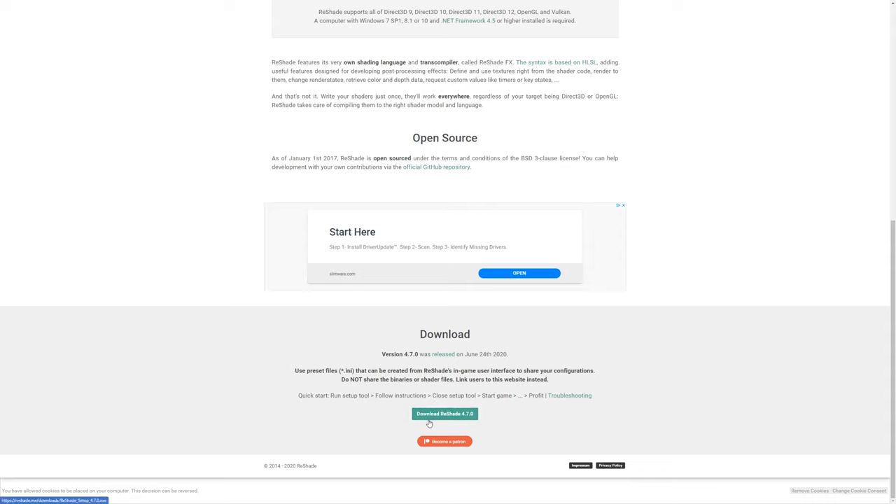
mouse_move(444, 415)
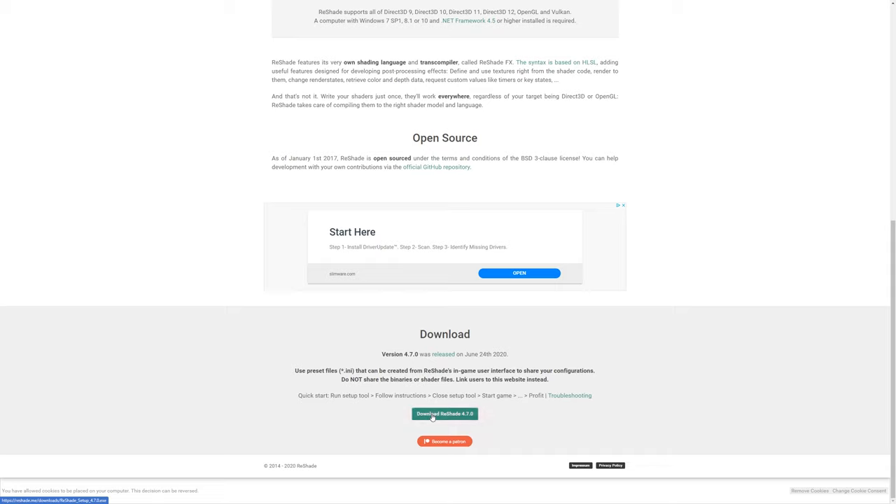
Step: Download the ReShade 4.7.0 installer and run it from Chrome's download bar
click(444, 413)
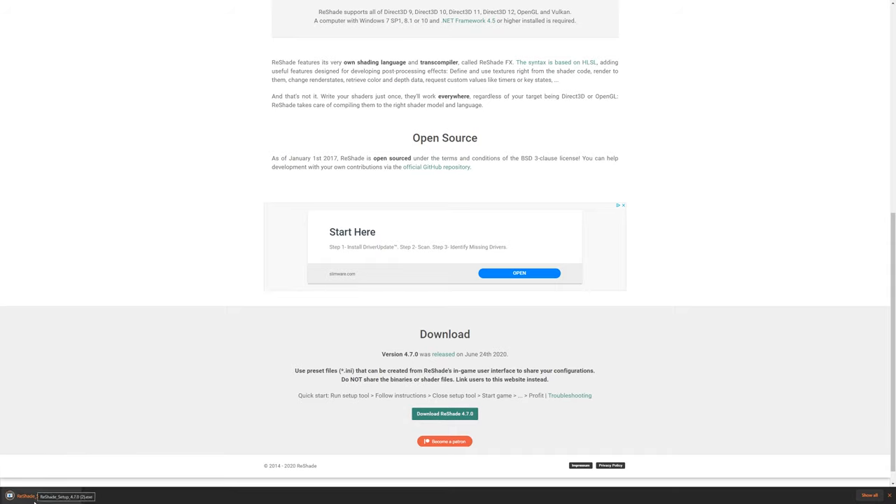
click(25, 496)
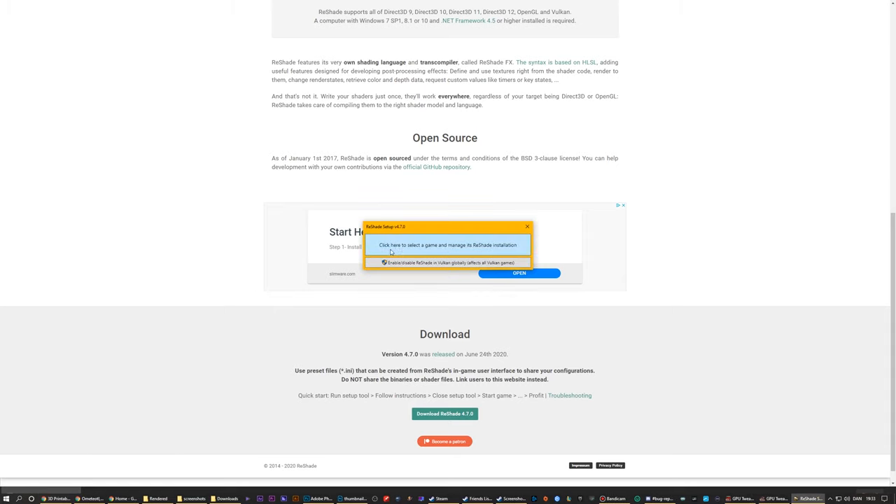
Step: Start selecting a game to manage and browse to the Steam common games folder
click(445, 244)
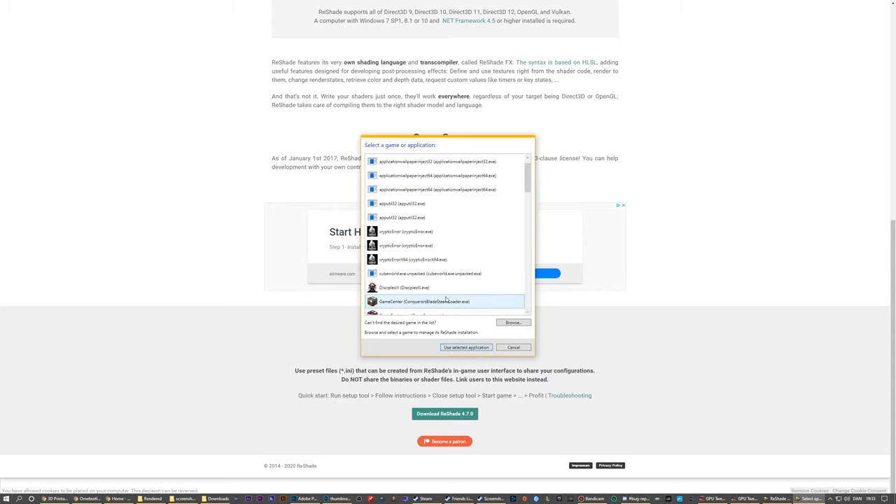
click(513, 322)
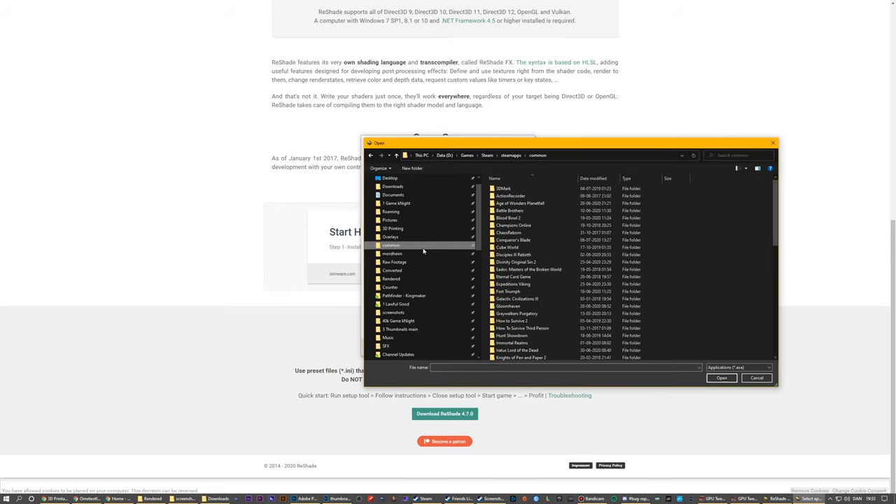
Step: Target Necromunda-Win64-Shipping.exe from Necromunda Underhive Wars\Necromunda\Binaries\Win64 in ReShade Setup
click(515, 262)
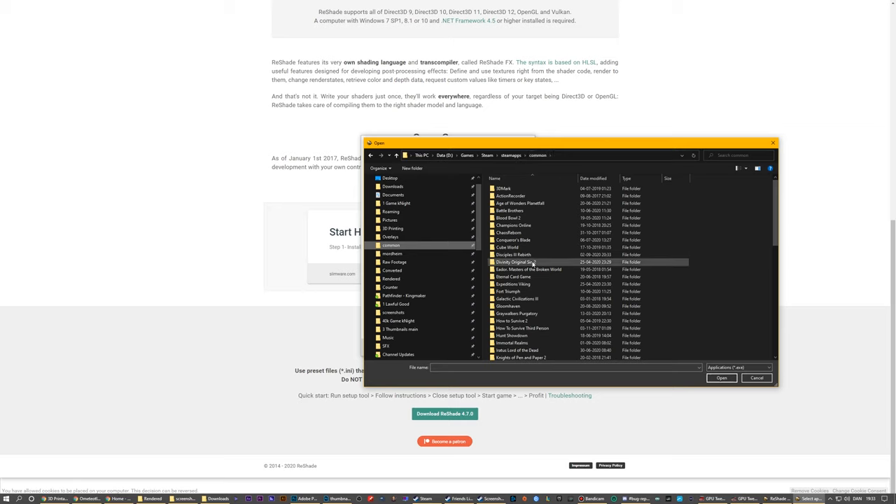
scroll(down, 3)
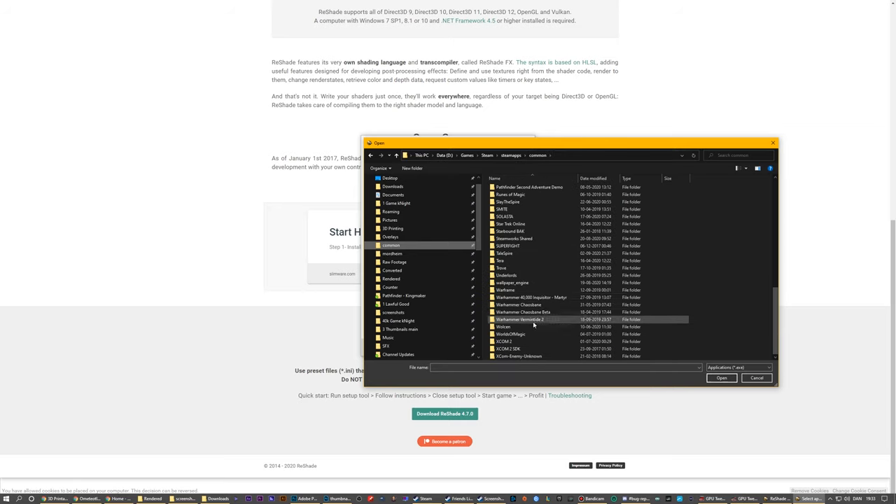
double_click(532, 319)
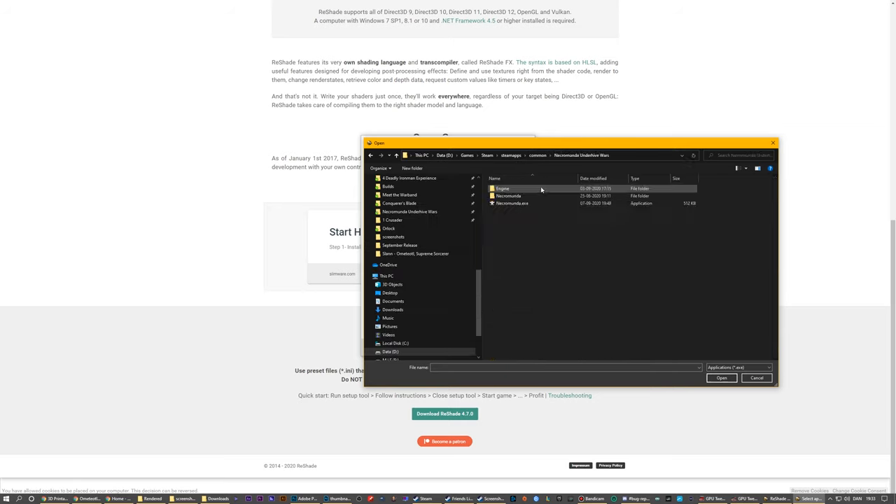
double_click(507, 189)
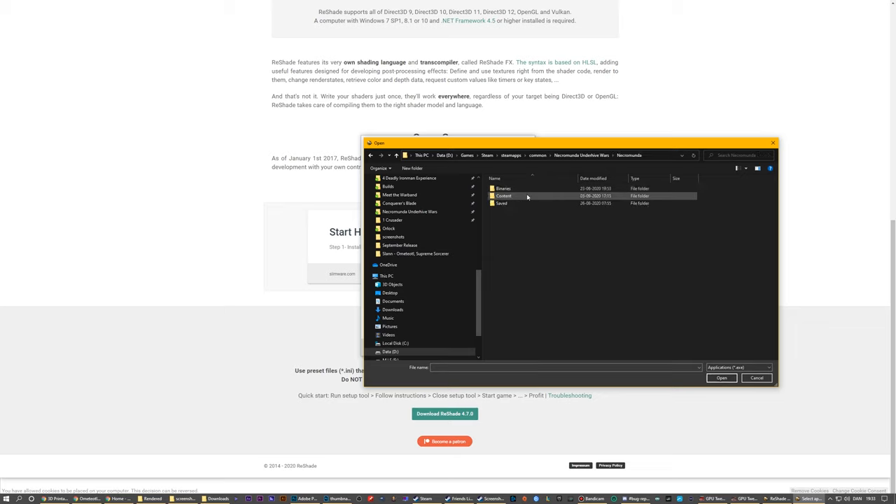
double_click(503, 188)
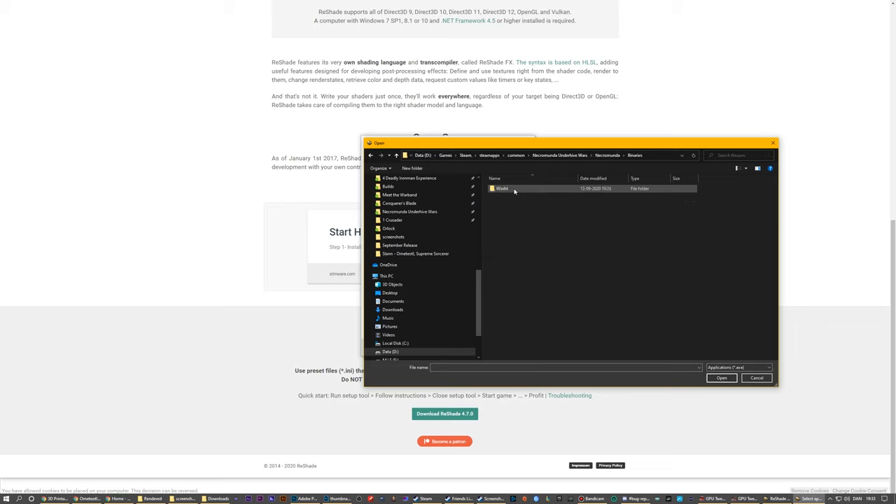
double_click(505, 188)
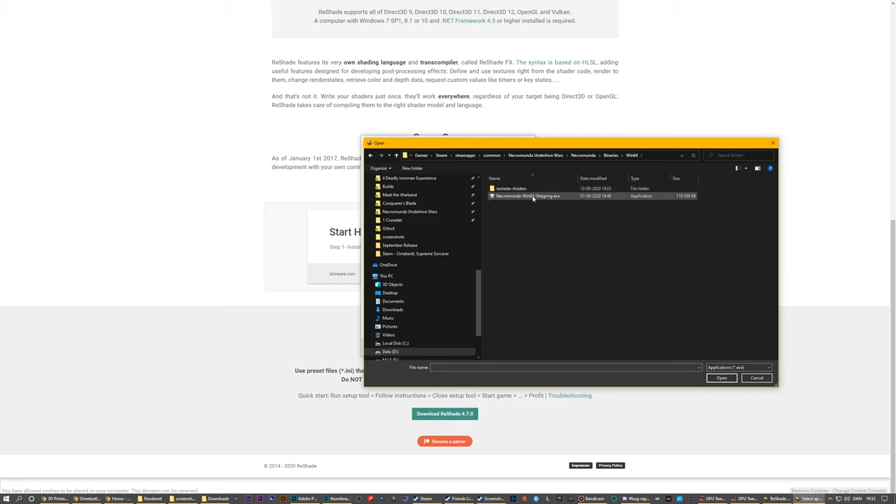
mouse_move(532, 198)
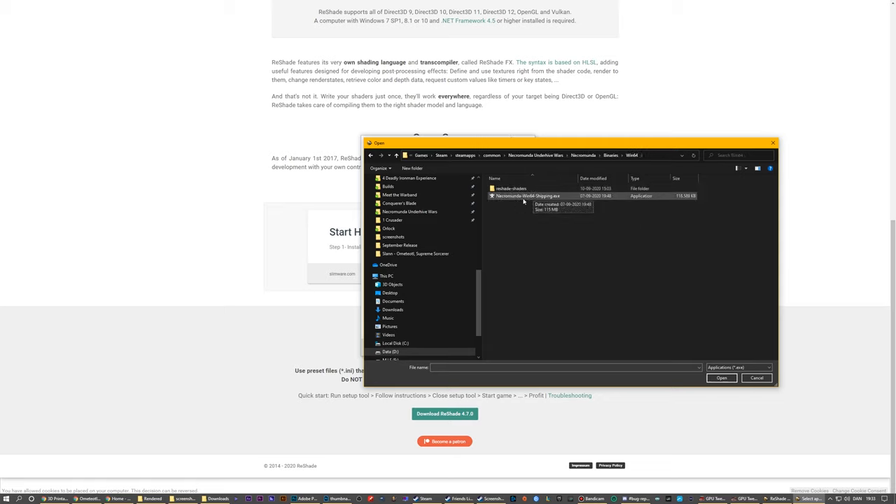
mouse_move(557, 196)
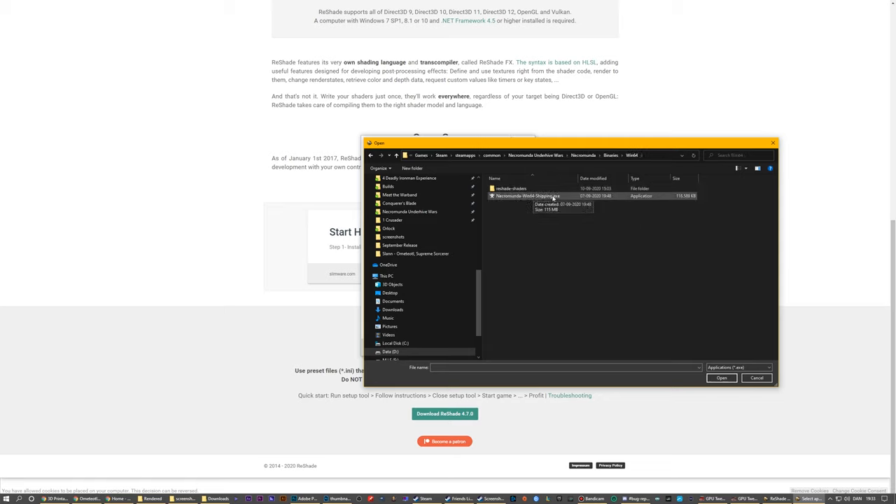
click(527, 195)
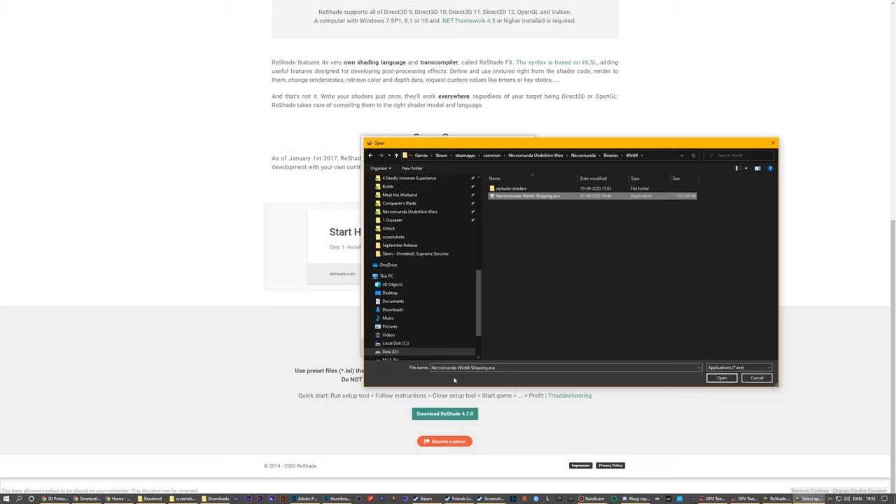
click(722, 378)
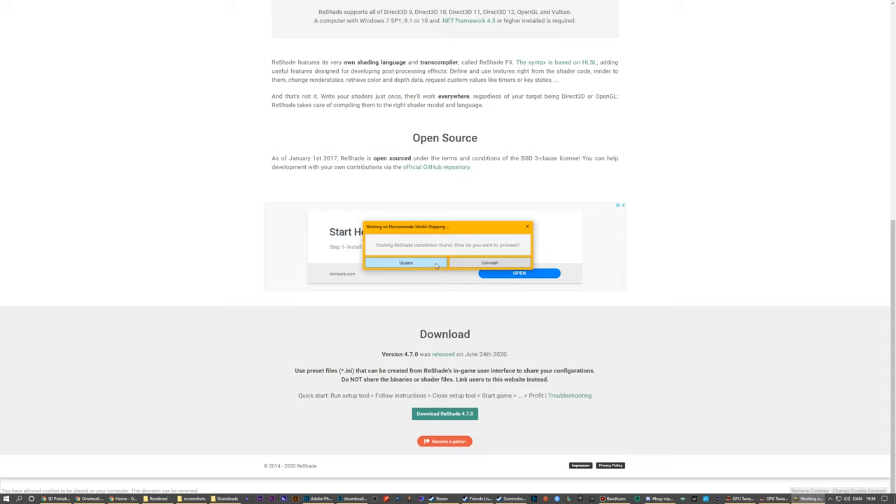
mouse_move(414, 265)
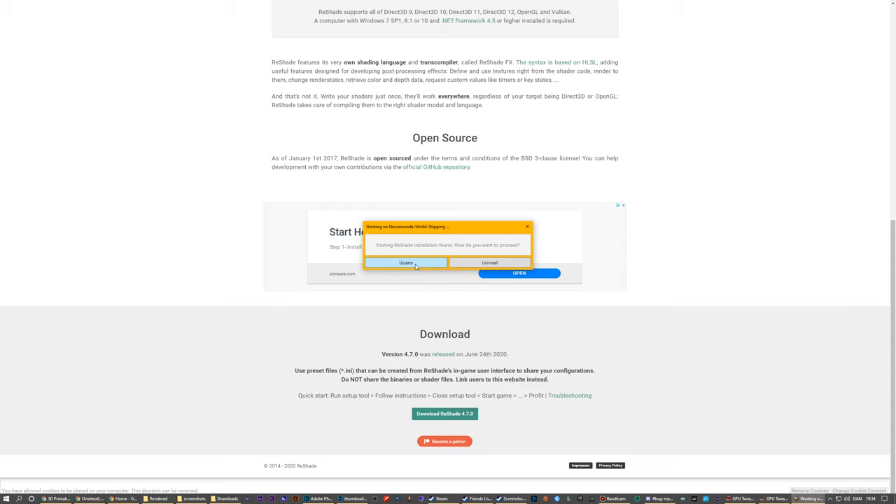
Step: Choose Update for the existing installation and check all effect packages
click(406, 263)
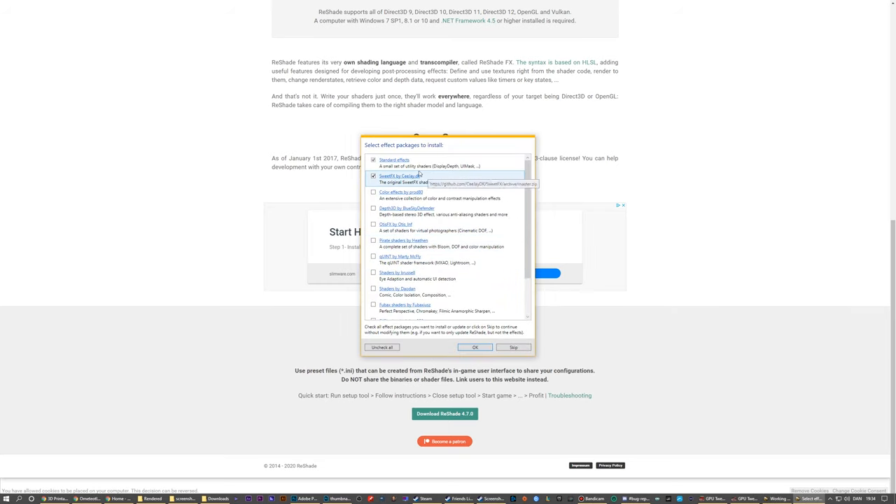
mouse_move(438, 195)
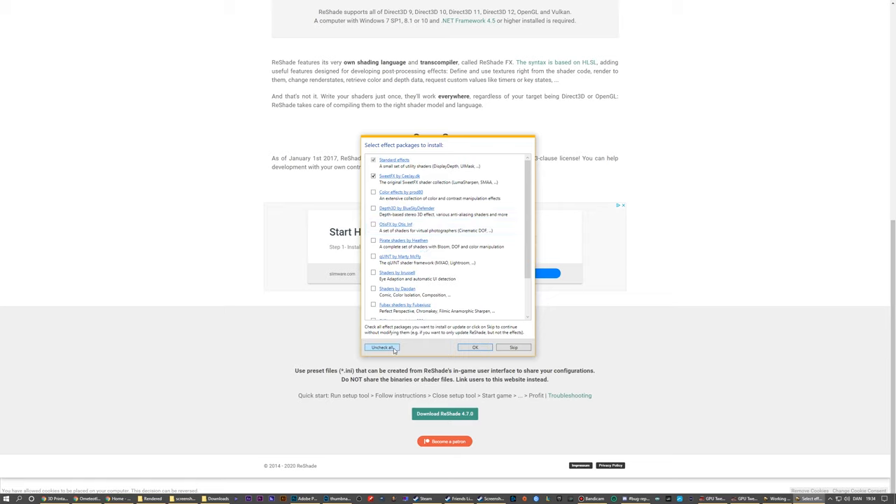
click(382, 347)
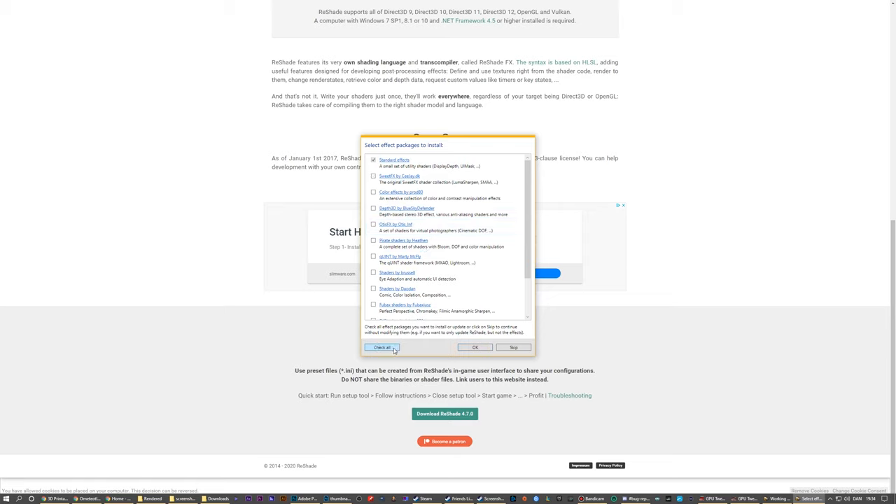
click(381, 347)
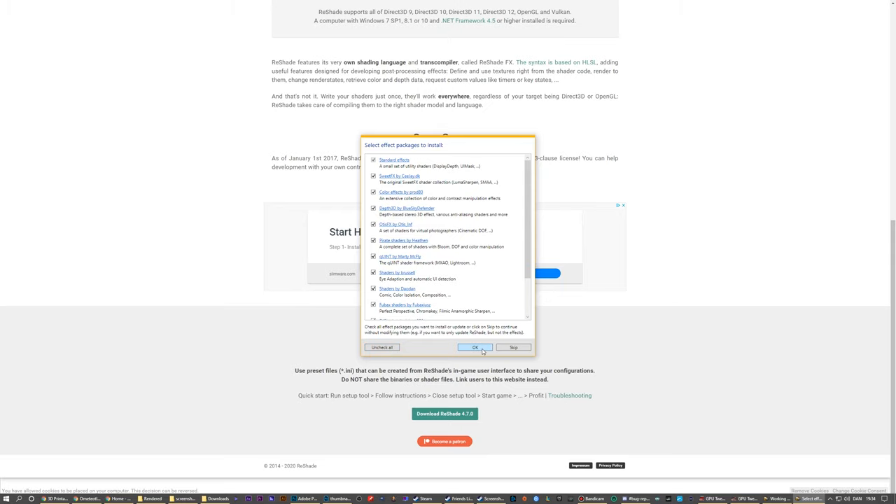
Step: Accept all files for Standard, Color, Depth3D, Pirate, Shaders, Fubax and FXShaders, then close setup
click(476, 348)
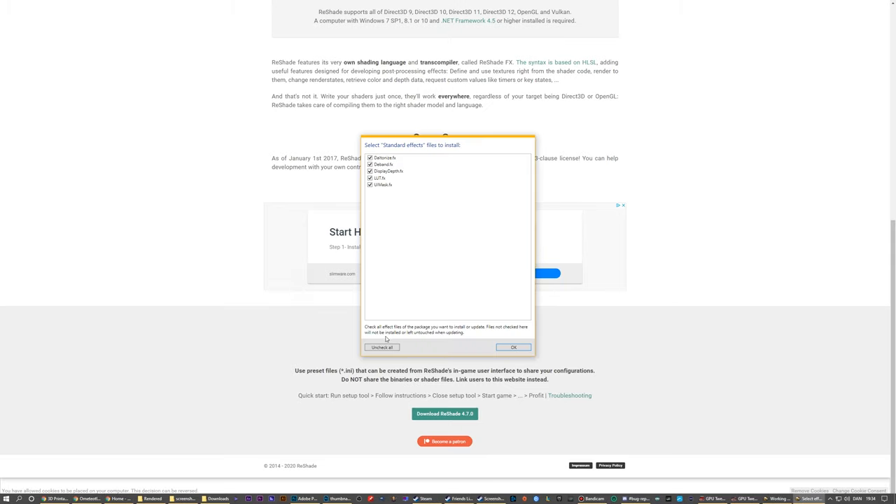
click(511, 347)
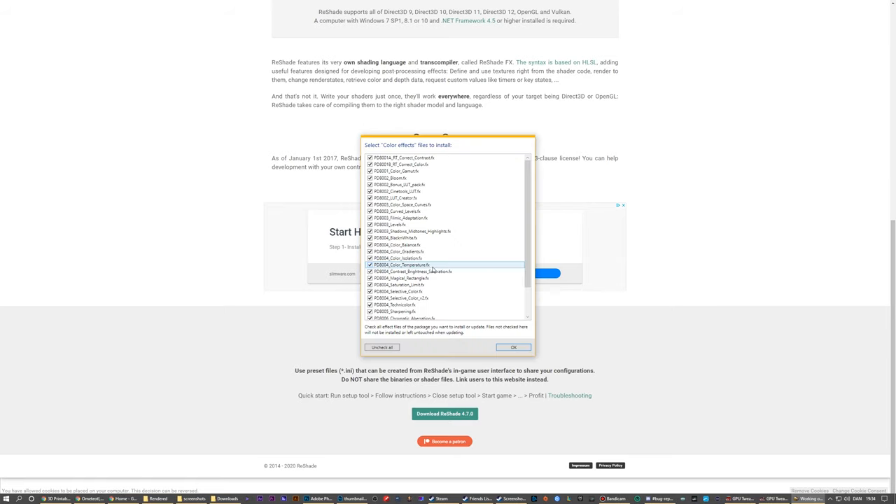
click(513, 347)
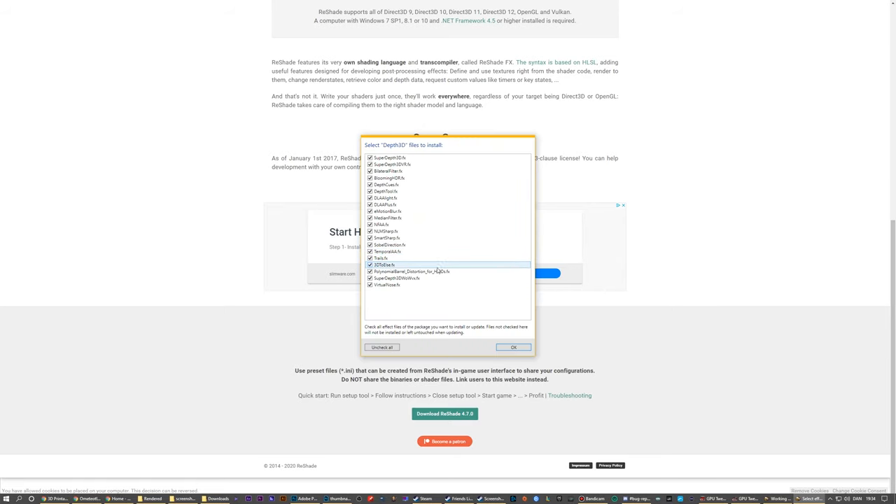
click(511, 347)
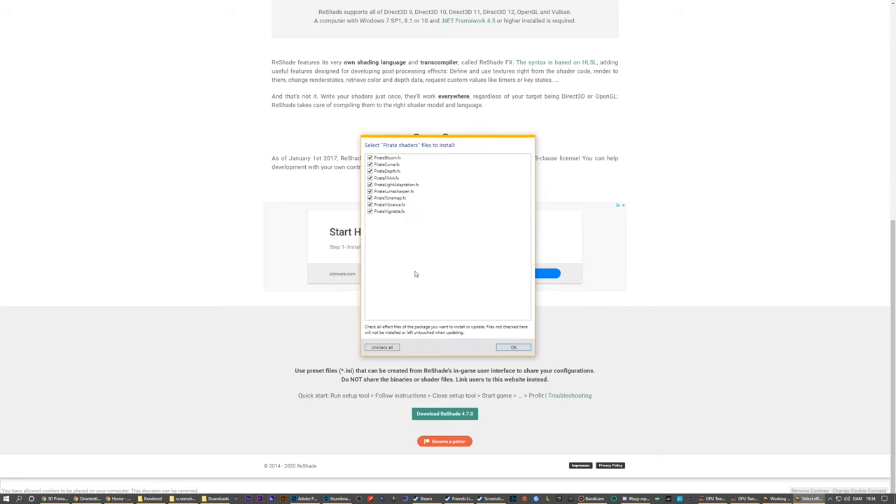
click(514, 347)
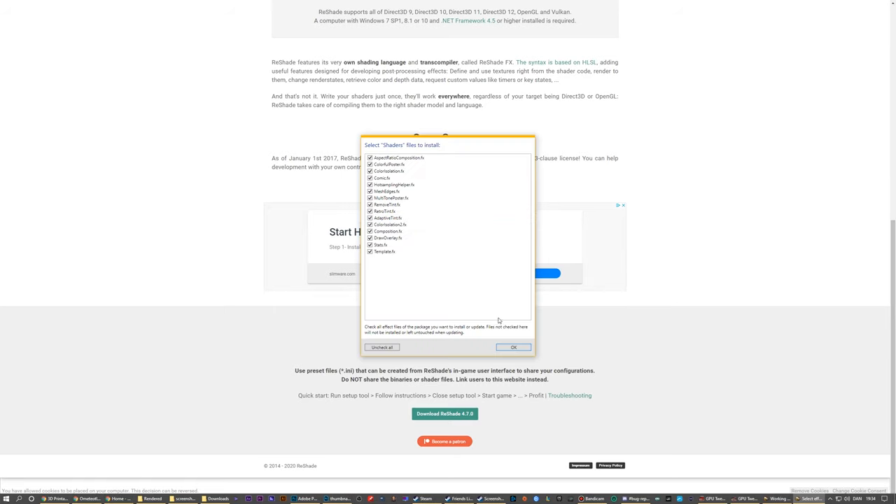
click(513, 347)
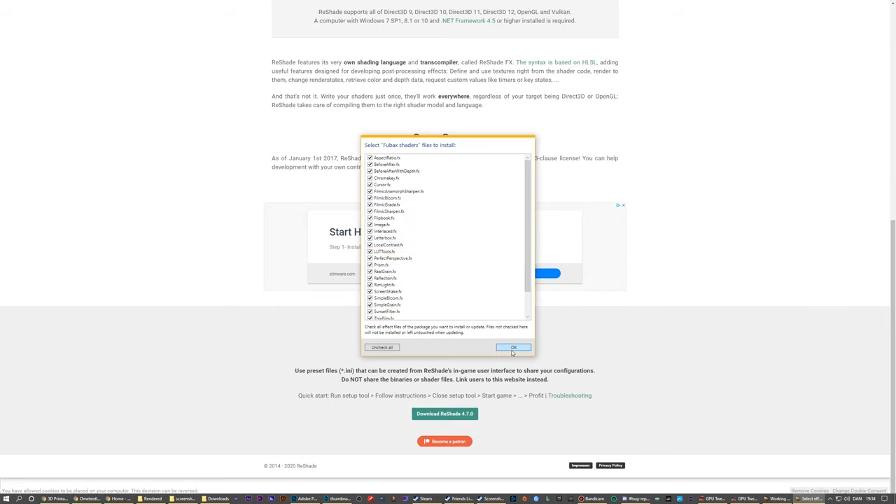
click(513, 348)
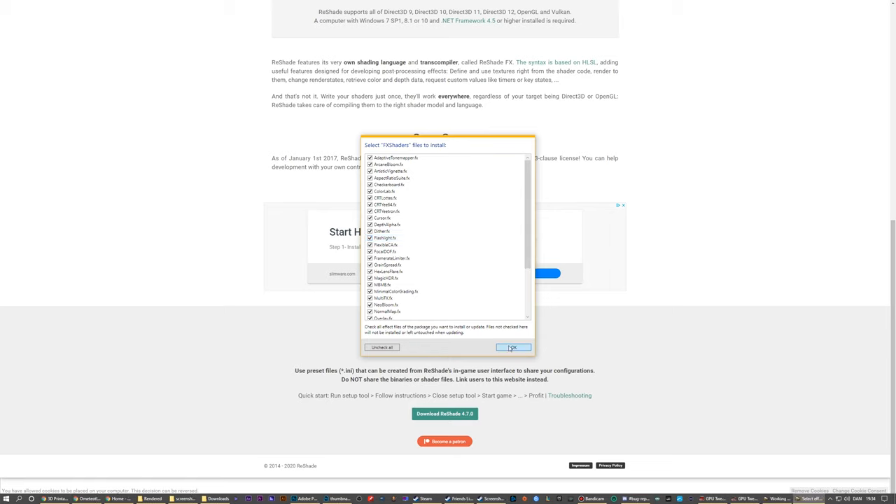
click(514, 346)
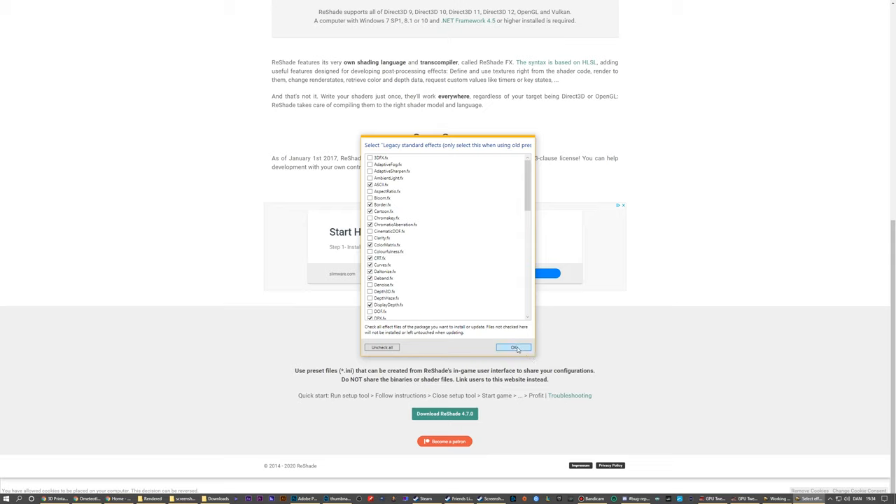
click(512, 347)
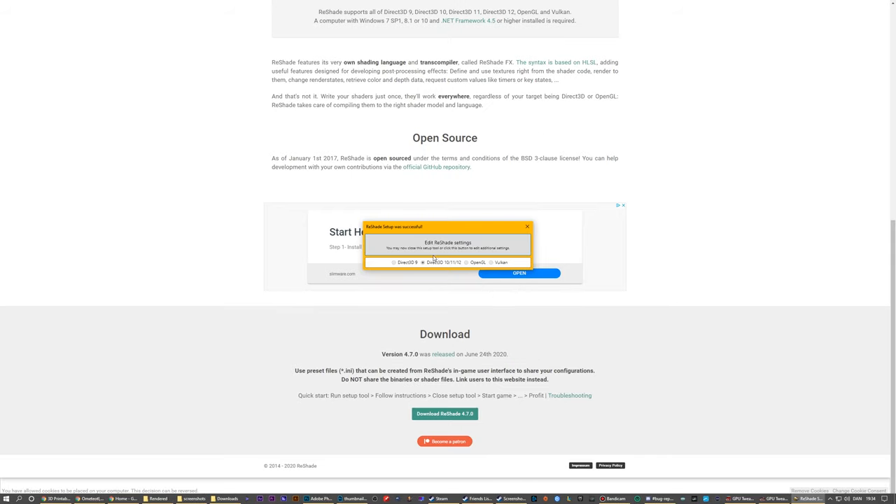
mouse_move(528, 226)
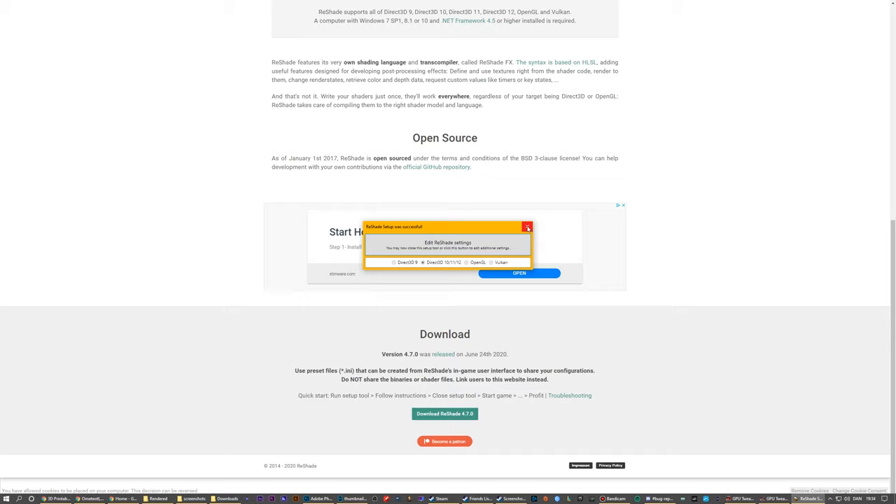
click(528, 228)
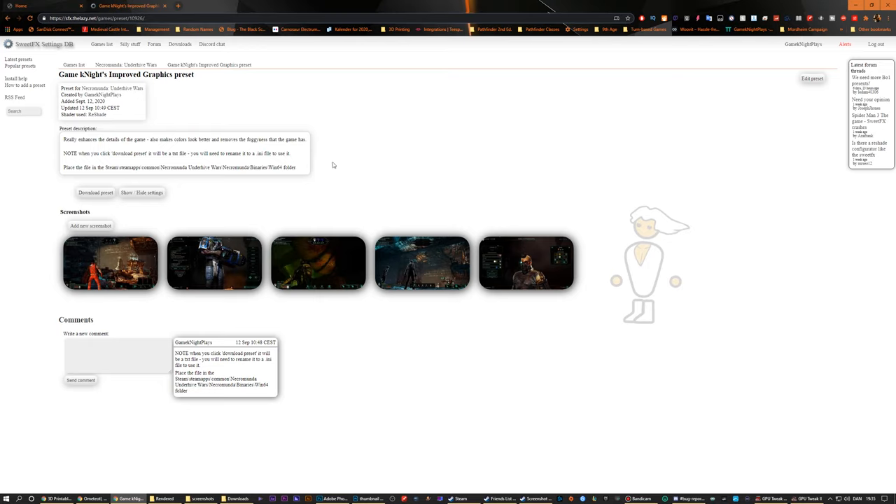
mouse_move(130, 110)
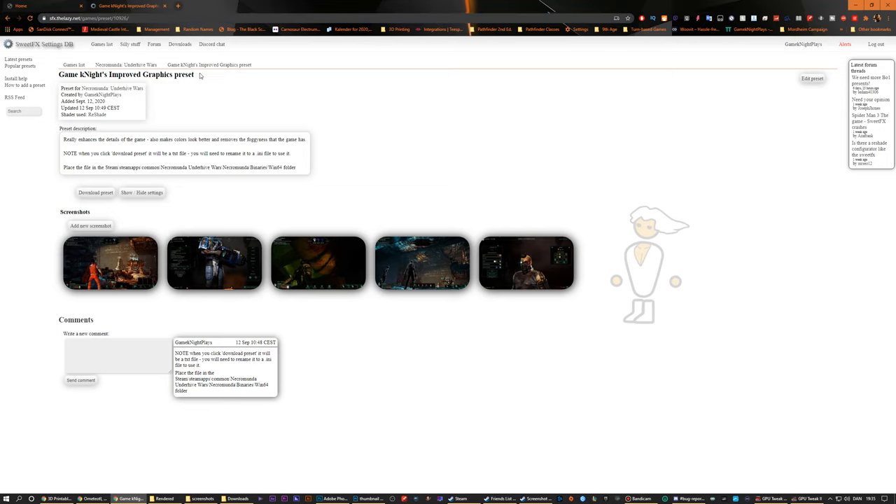
mouse_move(140, 115)
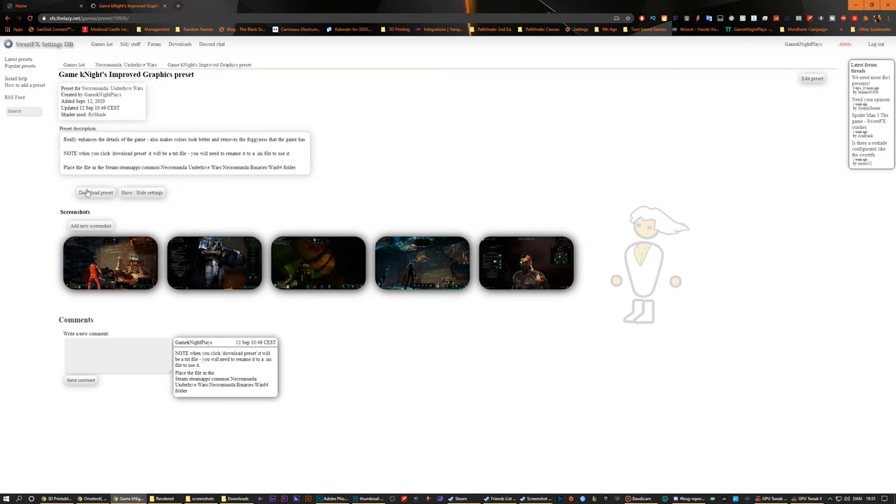
mouse_move(110, 259)
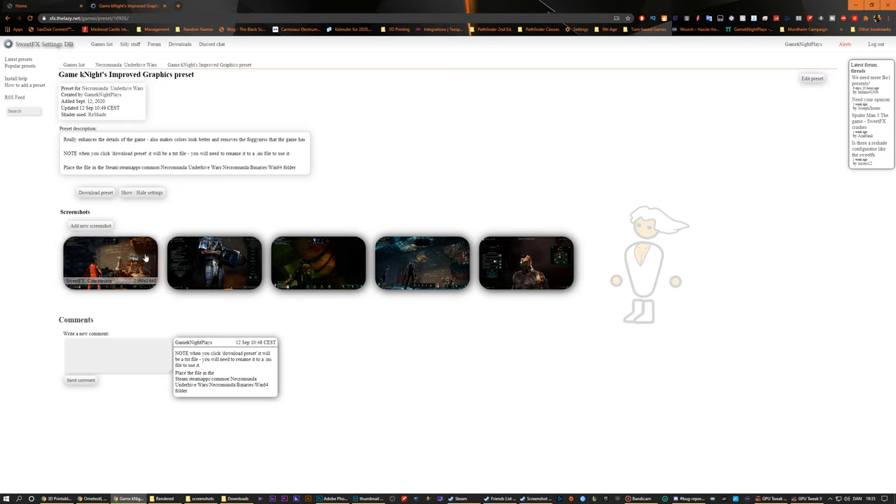
Step: View the Improved Graphics preset's first screenshot at full size
click(110, 261)
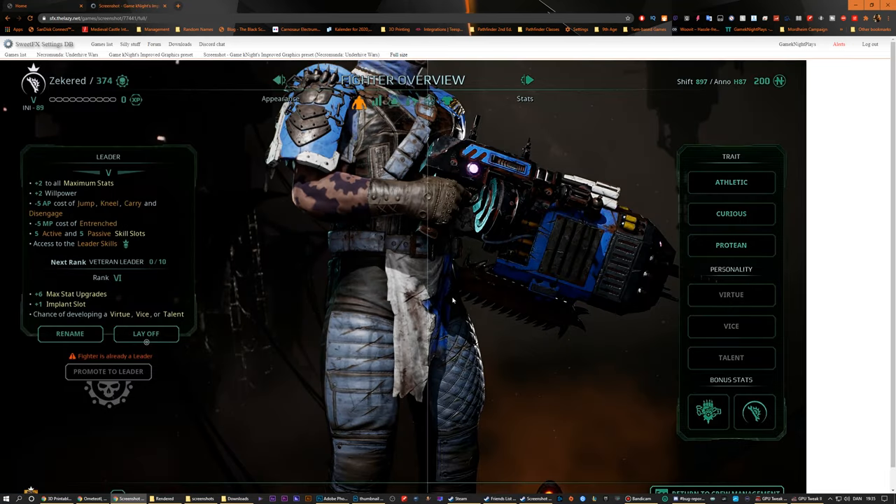
mouse_move(389, 310)
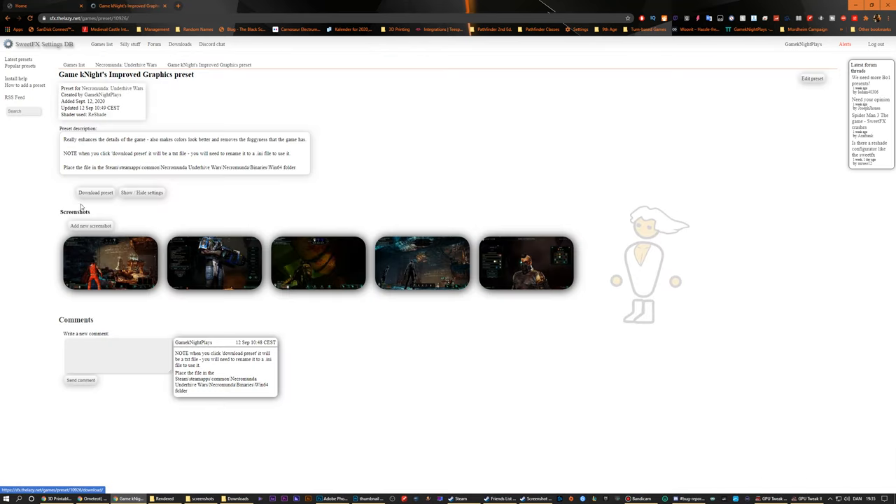
Step: Download the Improved Graphics preset file, past the multiple-downloads notice, and show it in its folder
click(95, 194)
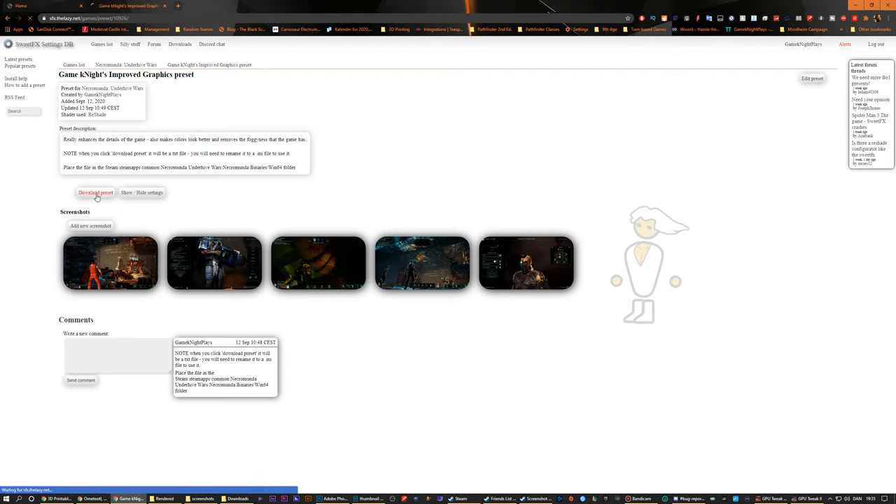
click(95, 193)
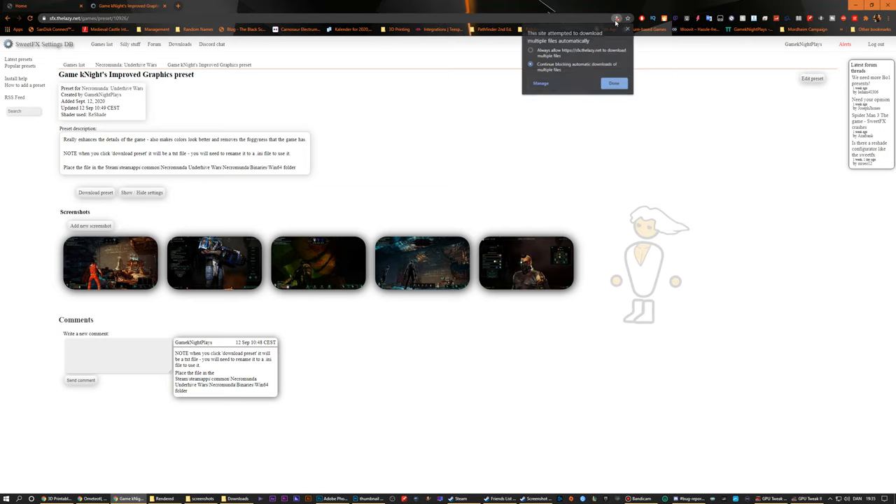
click(613, 83)
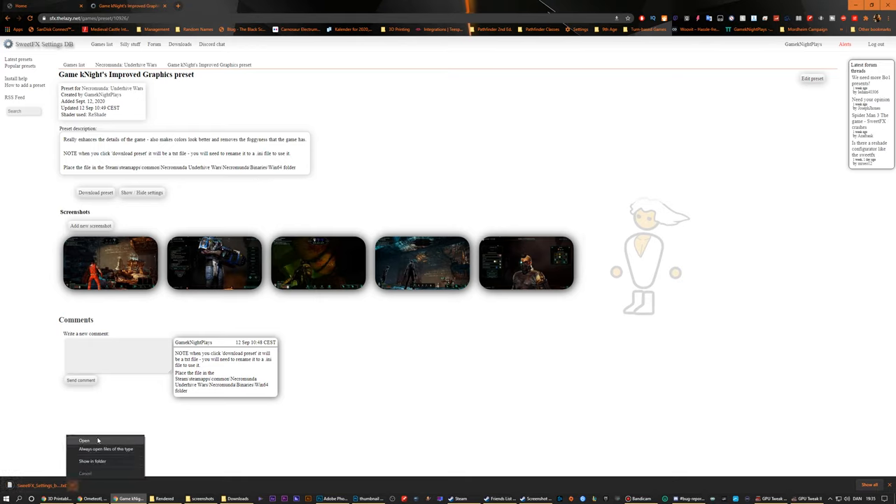
mouse_move(85, 460)
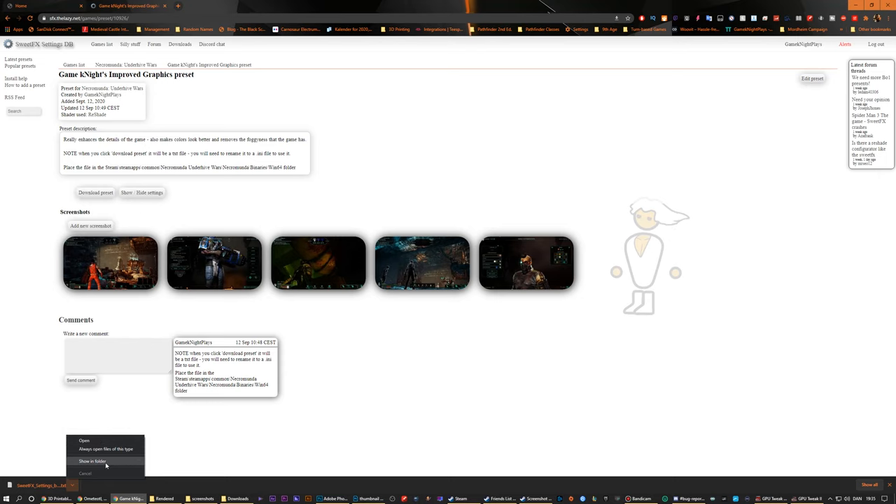
click(95, 461)
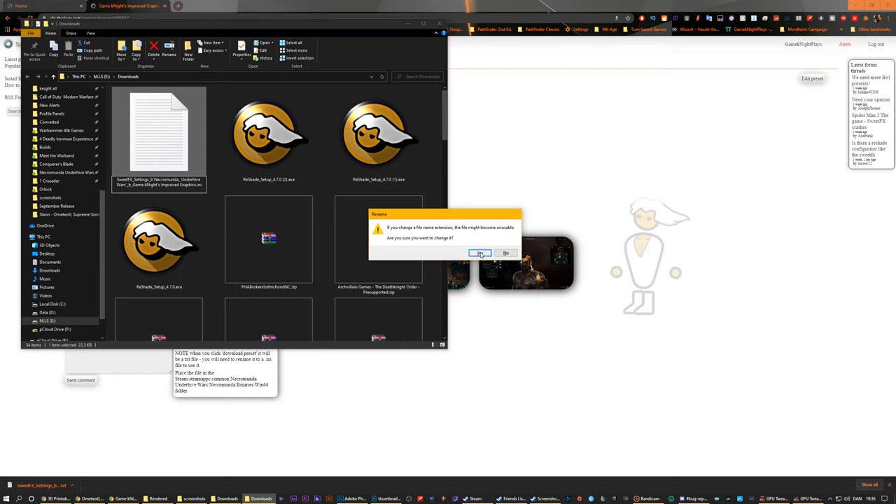
Step: Confirm changing the preset file's extension from .txt to .ini
click(480, 253)
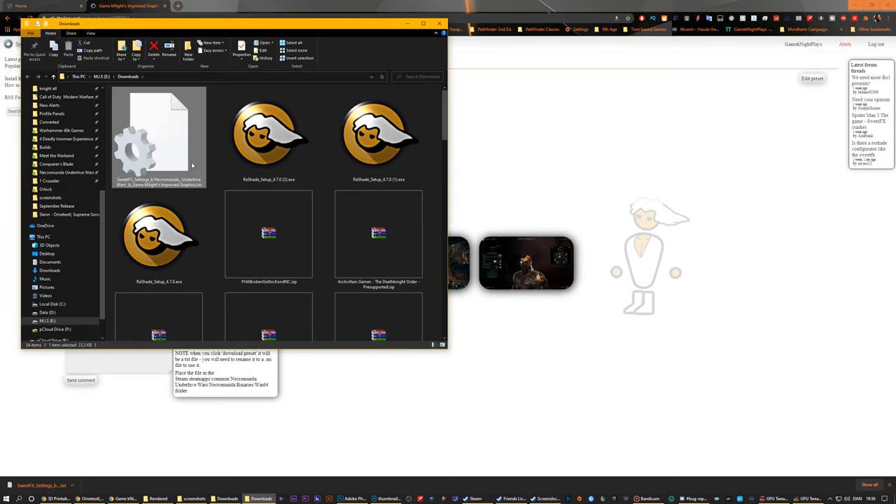
mouse_move(170, 149)
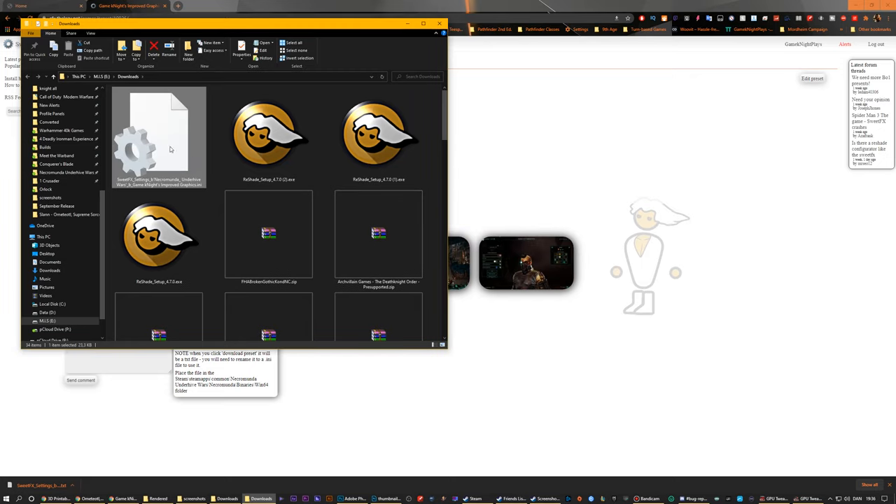
mouse_move(154, 161)
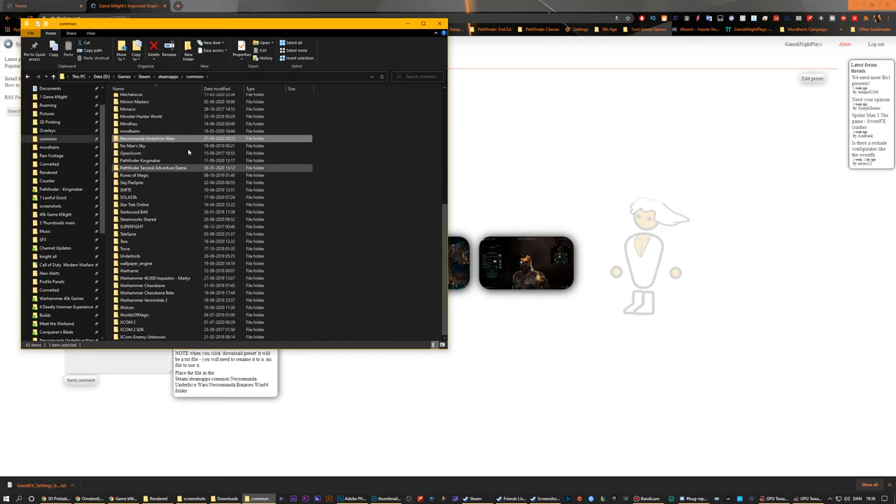
Step: Place the .ini preset in Necromunda Underhive Wars\Necromunda\Binaries\Win64
double_click(147, 138)
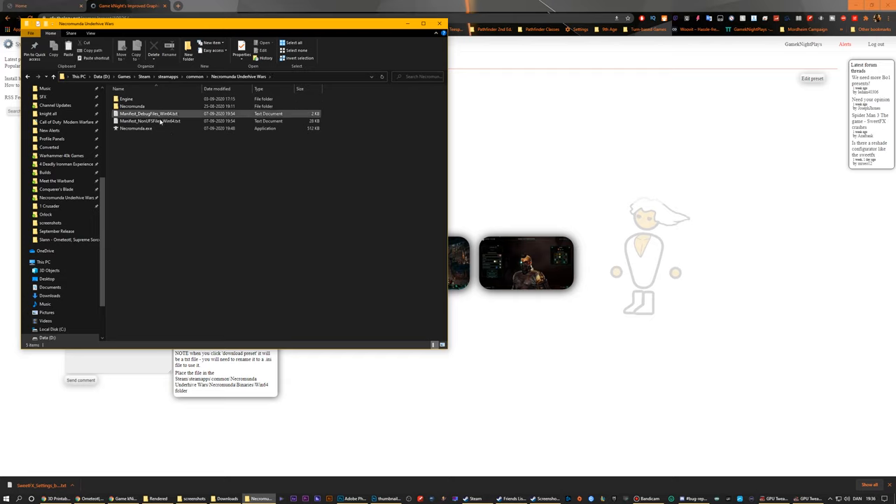
double_click(133, 105)
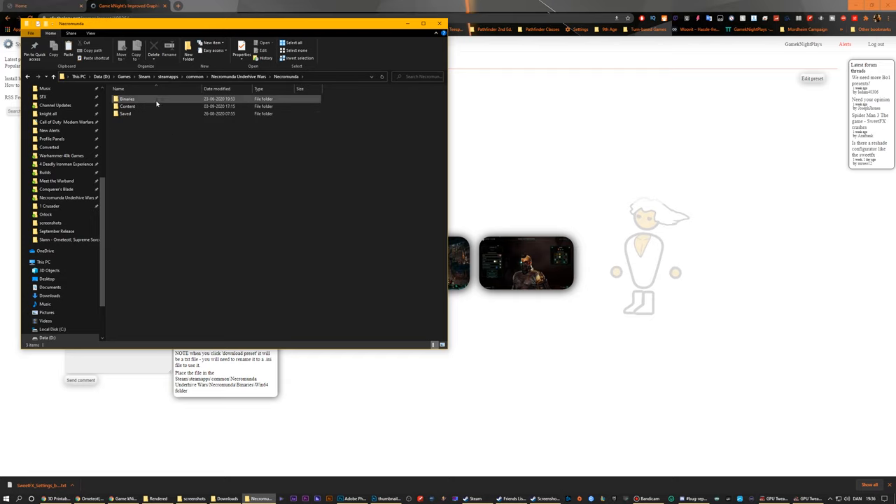
double_click(127, 99)
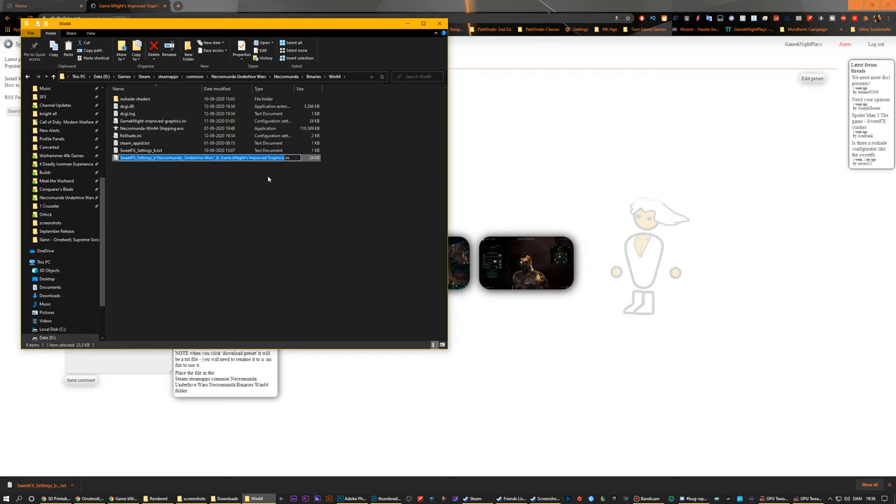
mouse_move(318, 167)
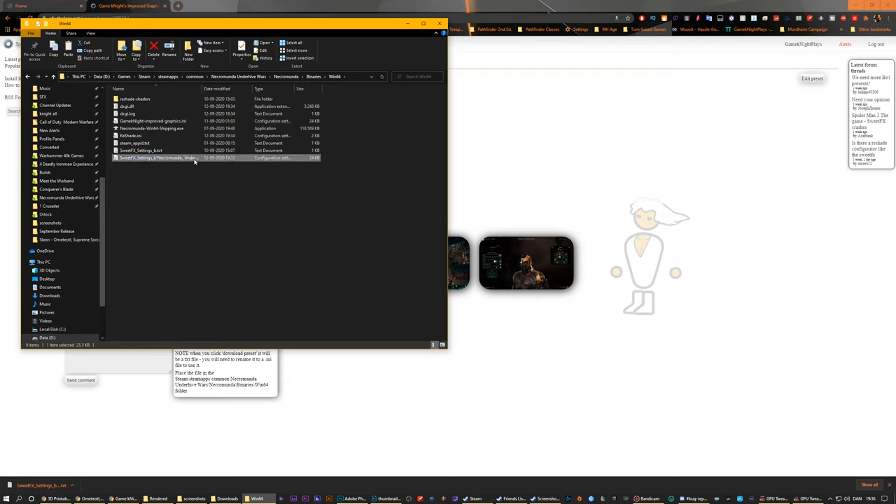
mouse_move(186, 161)
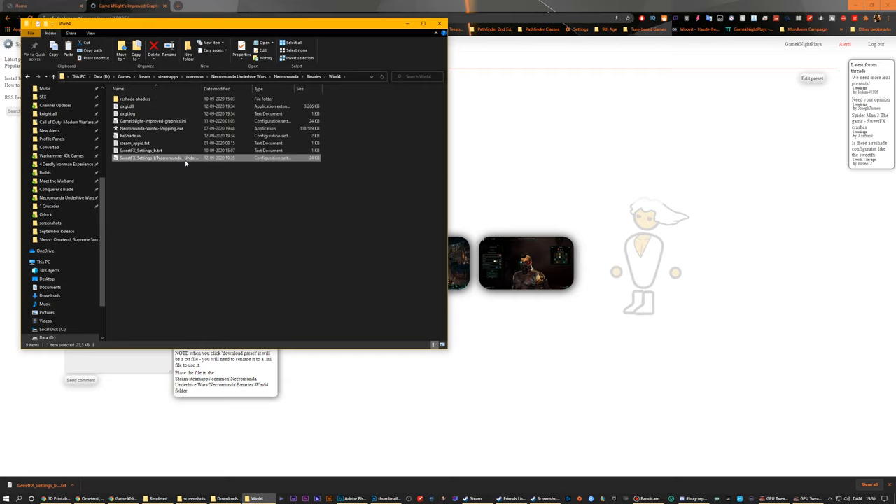
click(226, 234)
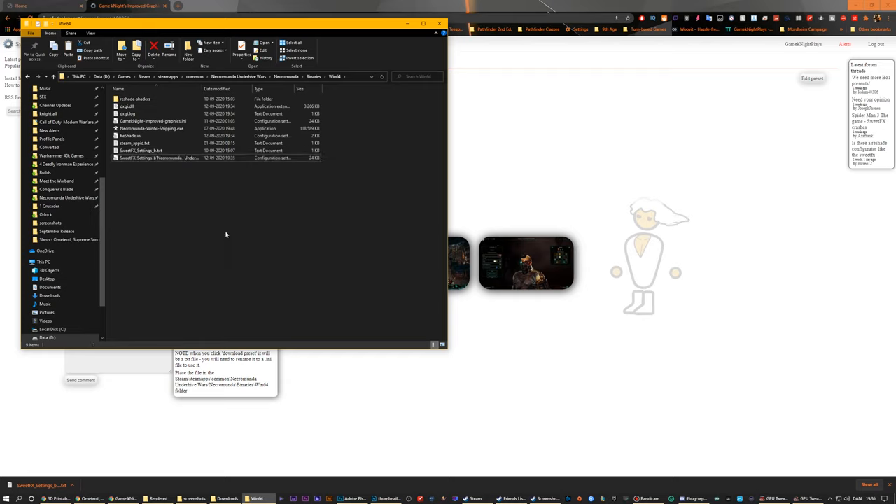
click(175, 120)
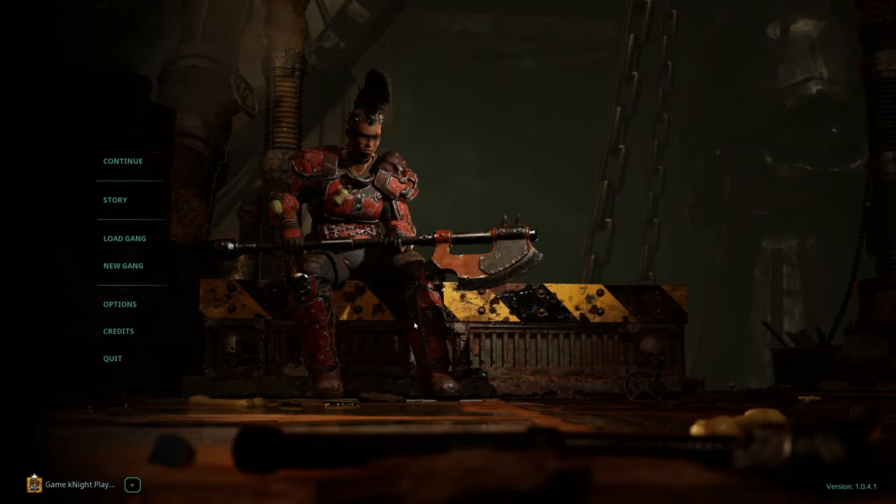
mouse_move(310, 209)
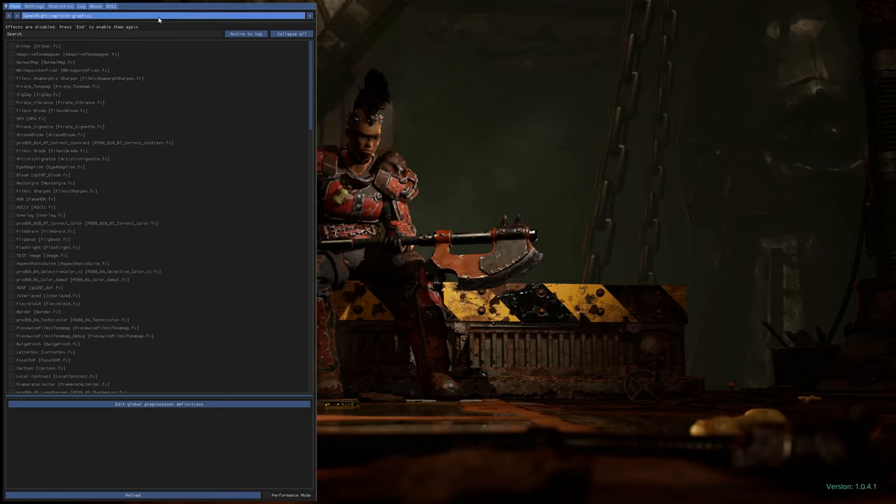
Step: Select the SweetFX Improved Graphics preset in the ReShade overlay and open its settings page
click(154, 16)
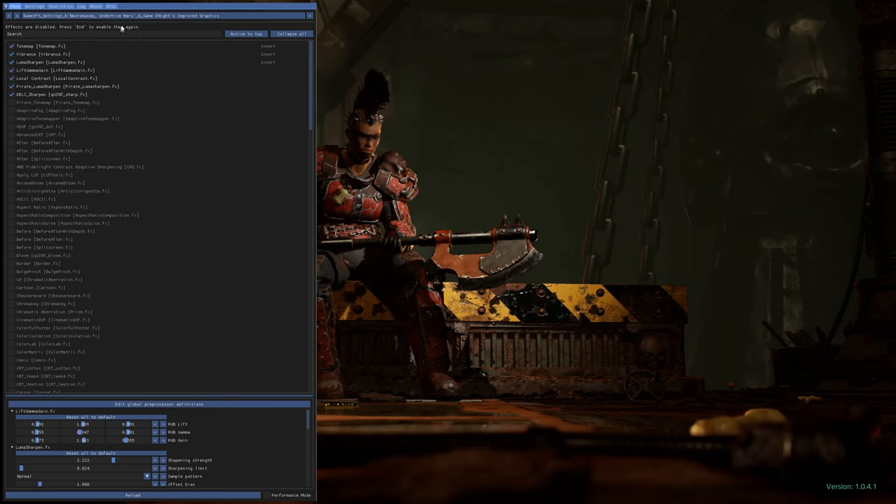
click(33, 6)
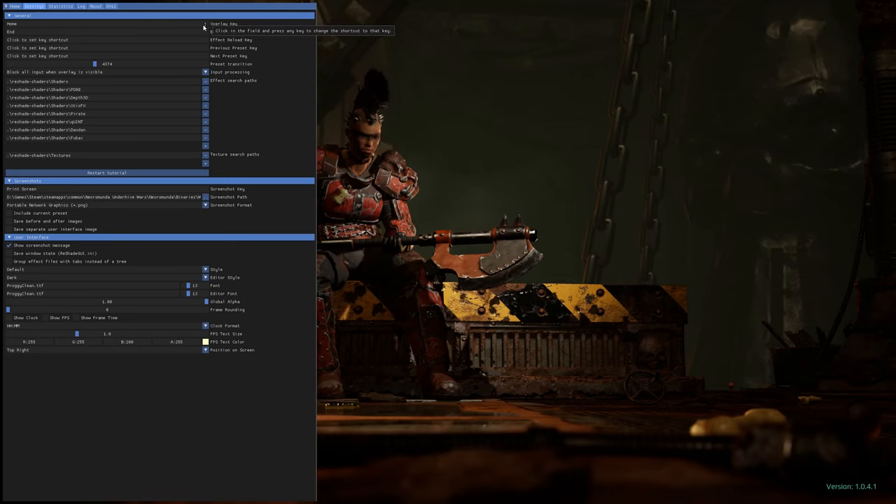
mouse_move(249, 33)
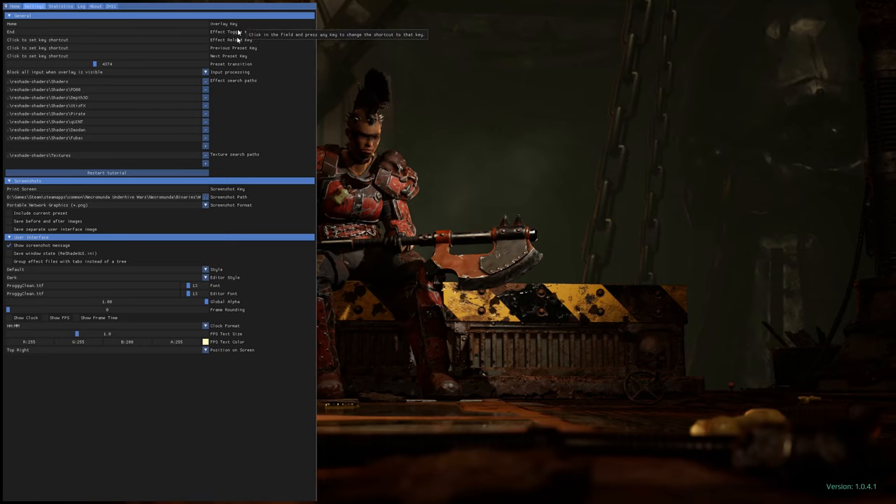
mouse_move(46, 5)
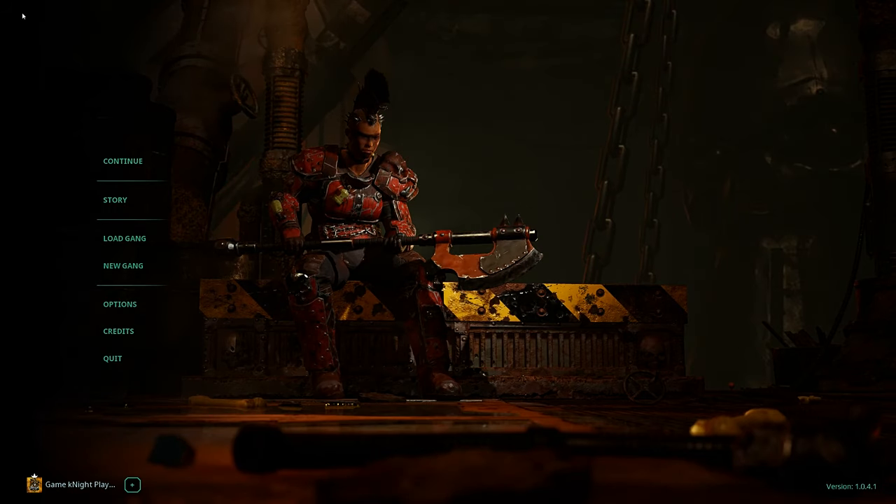
mouse_move(562, 320)
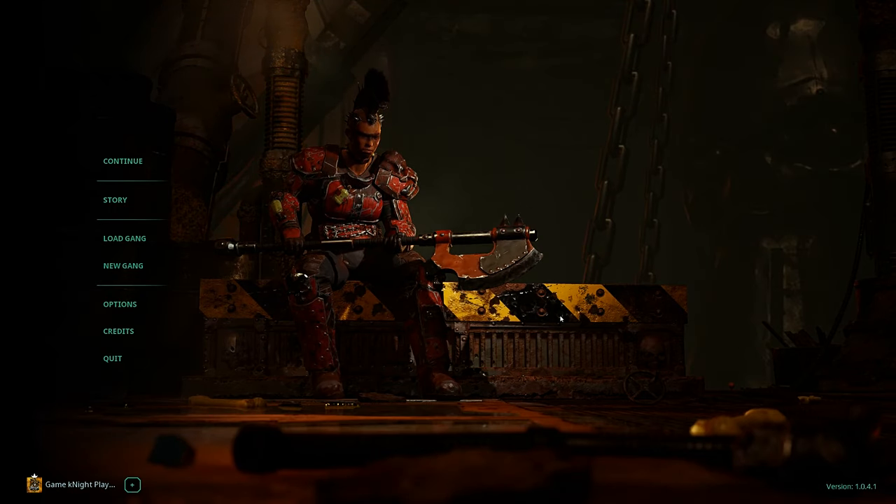